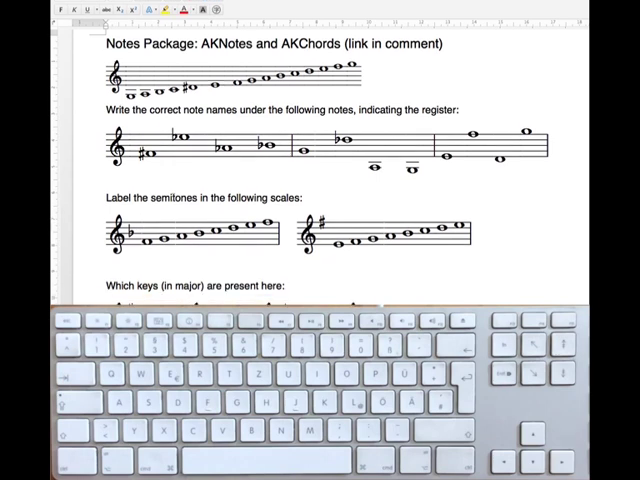
Scroll down the worksheet to the space below the scale line for the new treble staff.
scroll("down", 3)
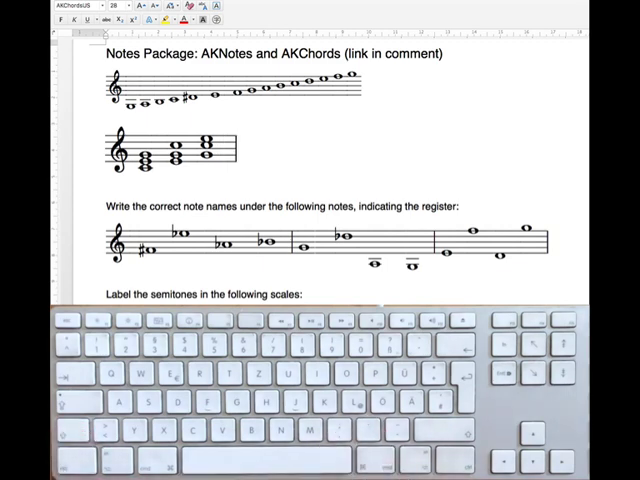
Place the insertion point beside the first chord staff, then switch to the rhythm worksheet.
left_click(256, 164)
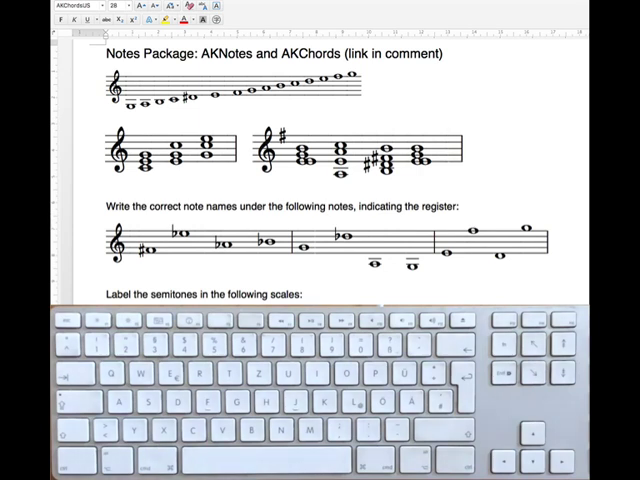
left_click(452, 160)
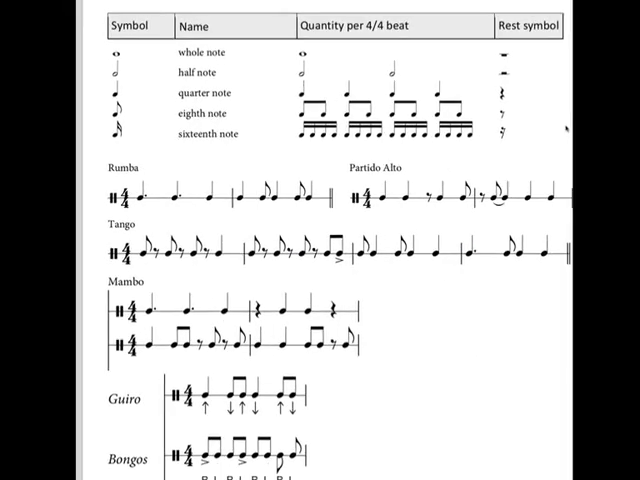
Scroll down past the rhythm patterns and song melodies to the grand-staff chord exercises.
scroll("down", 3)
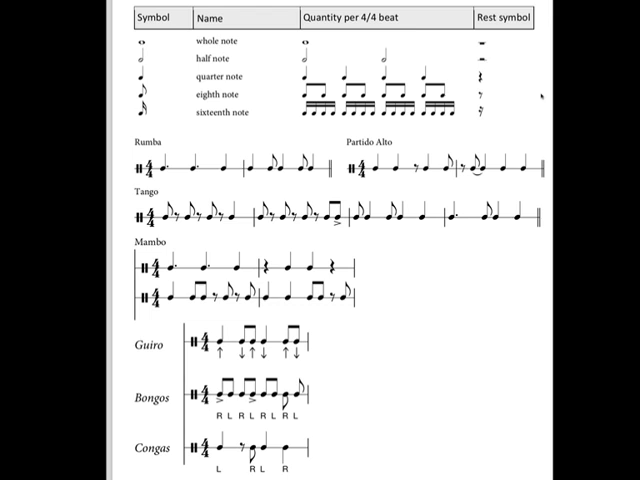
scroll("down", 3)
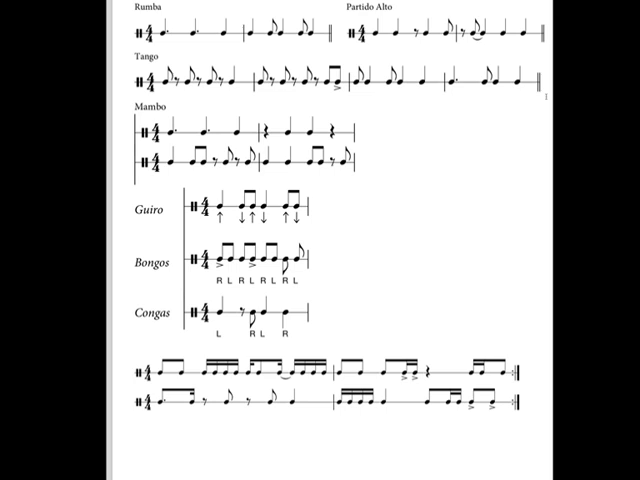
scroll("down", 3)
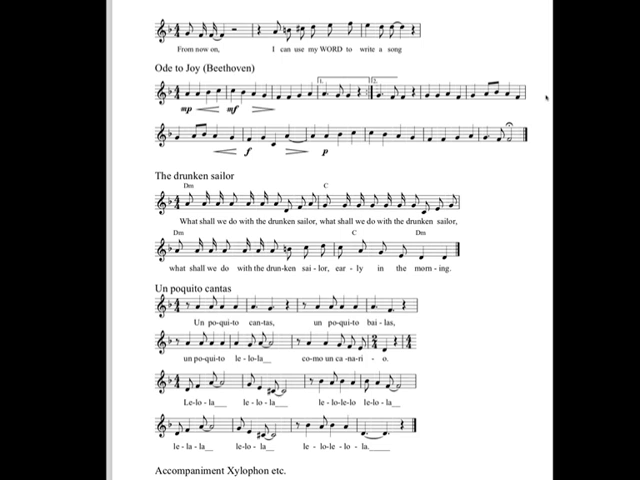
scroll("down", 3)
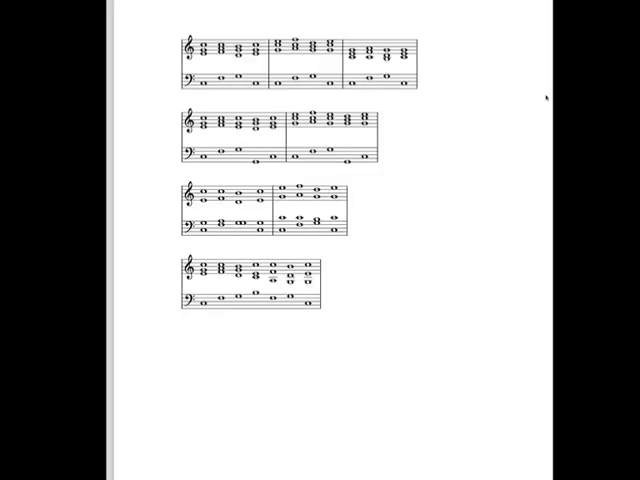
mouse_move(488, 104)
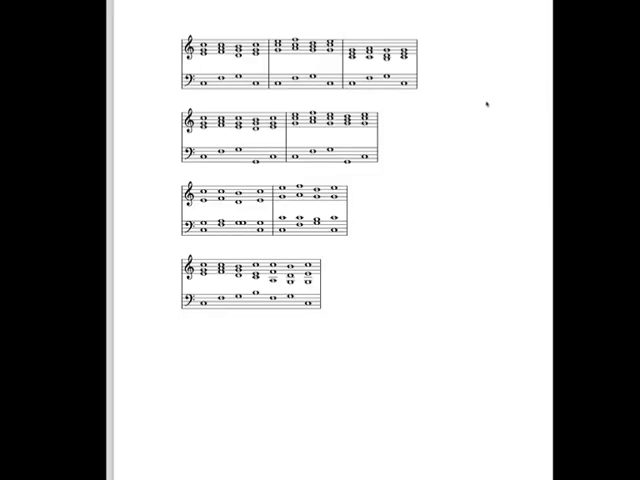